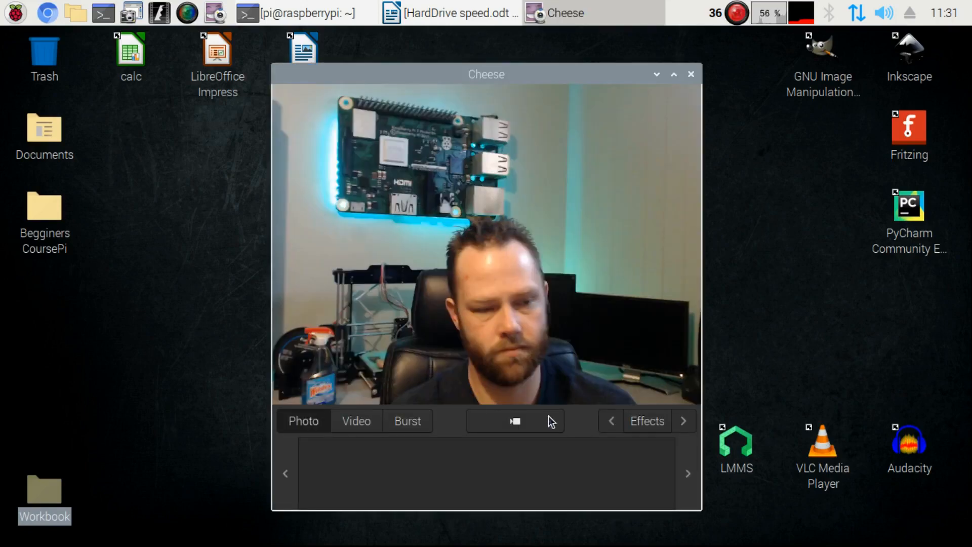
Open a terminal window from the taskbar beside the Cheese webcam preview
click(733, 12)
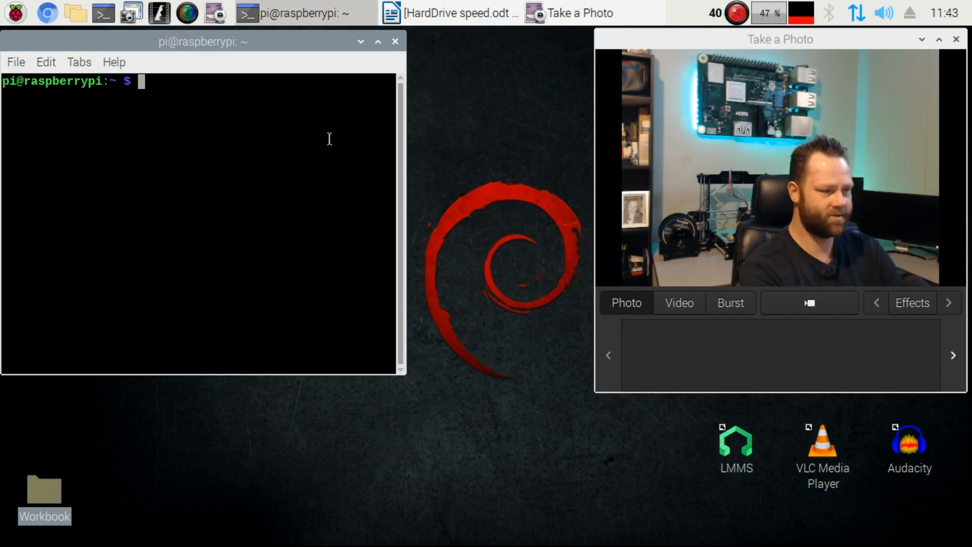
Run 'sudo apt-get install hdparm', which reports version 9.58+ds-1 is already newest
text(sudo a)
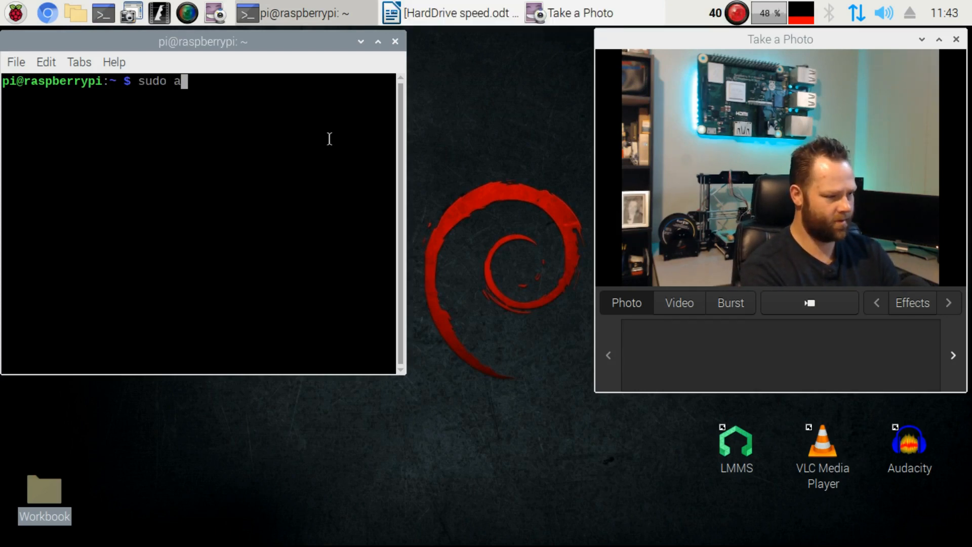
text(pt-get install)
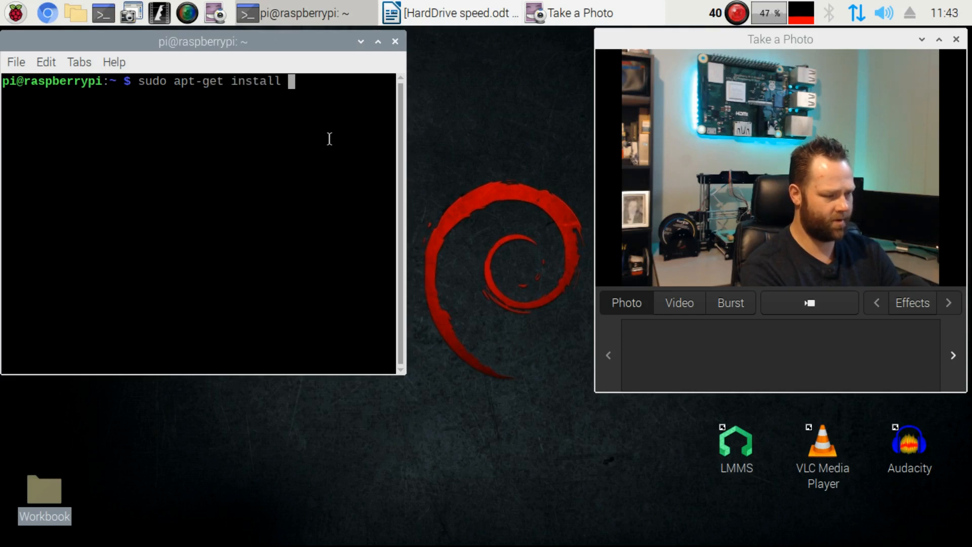
text(hdpar)
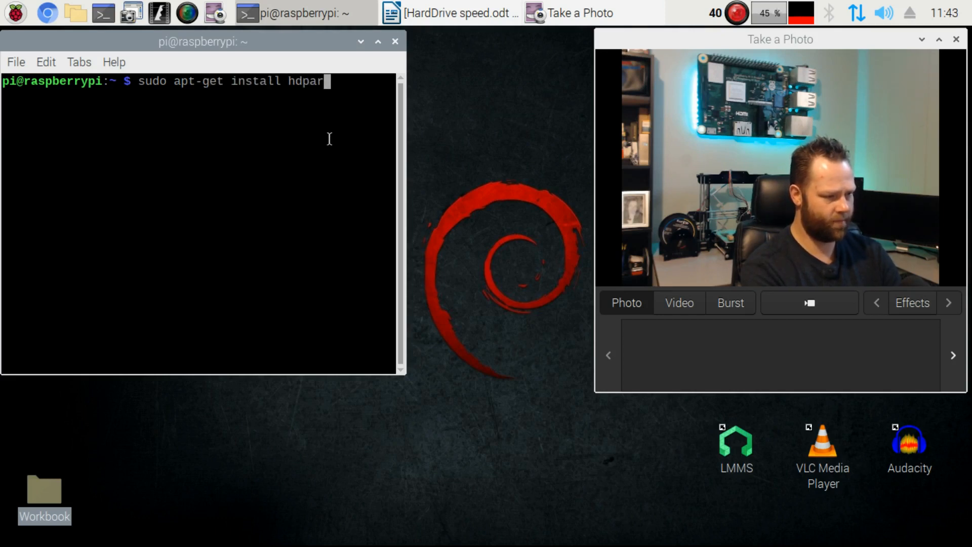
text(m)
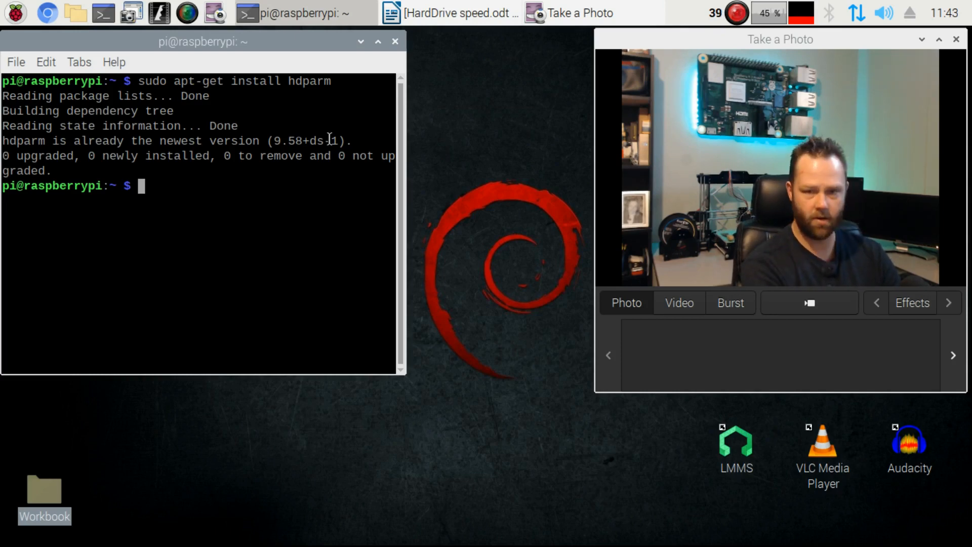
text(sudo)
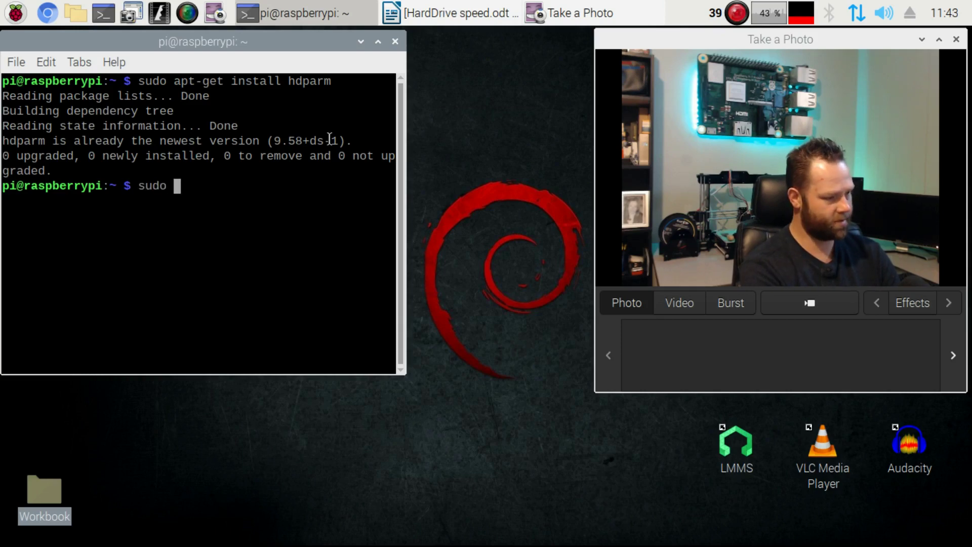
Run 'sudo blkid' to show labels and UUIDs for /dev/sda and /dev/mmcblk0 partitions
text(blkid)
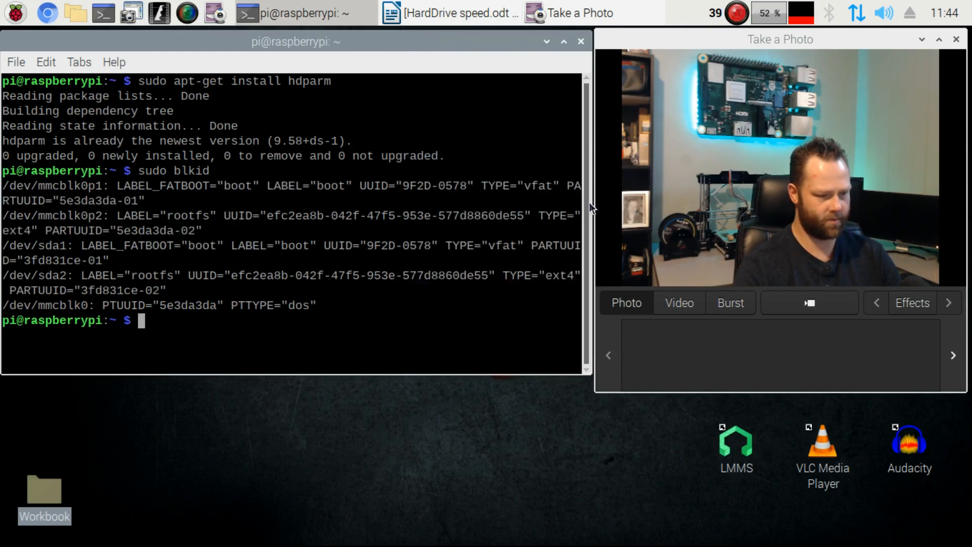
mouse_move(71, 304)
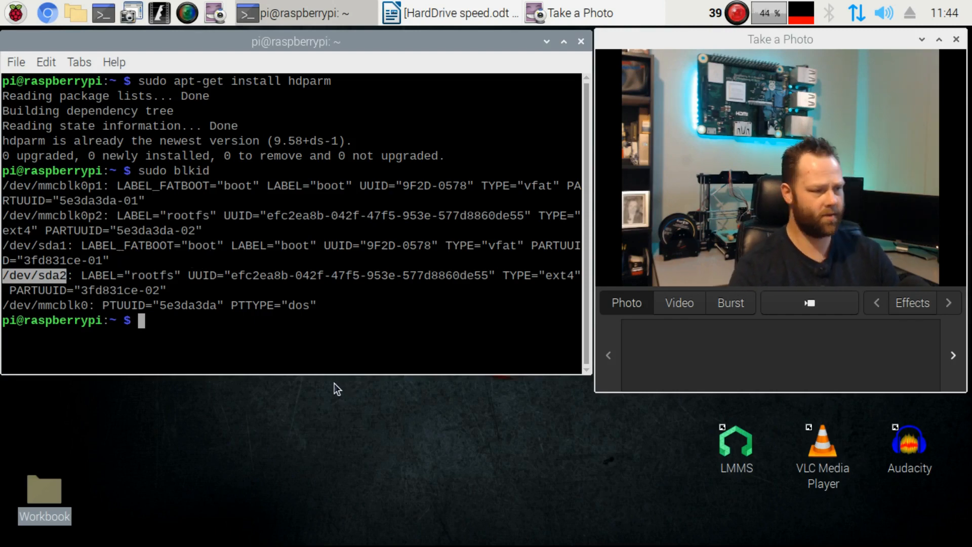
Run 'sudo hdparm -t /dev/sda2', giving 52 MB in 3.12 seconds (16.65 MB/sec)
text(sudo)
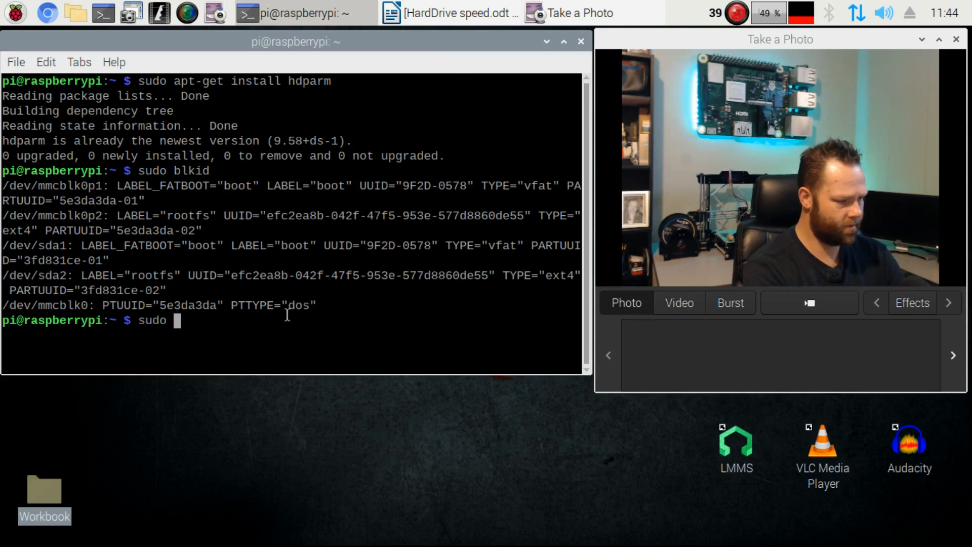
text(par)
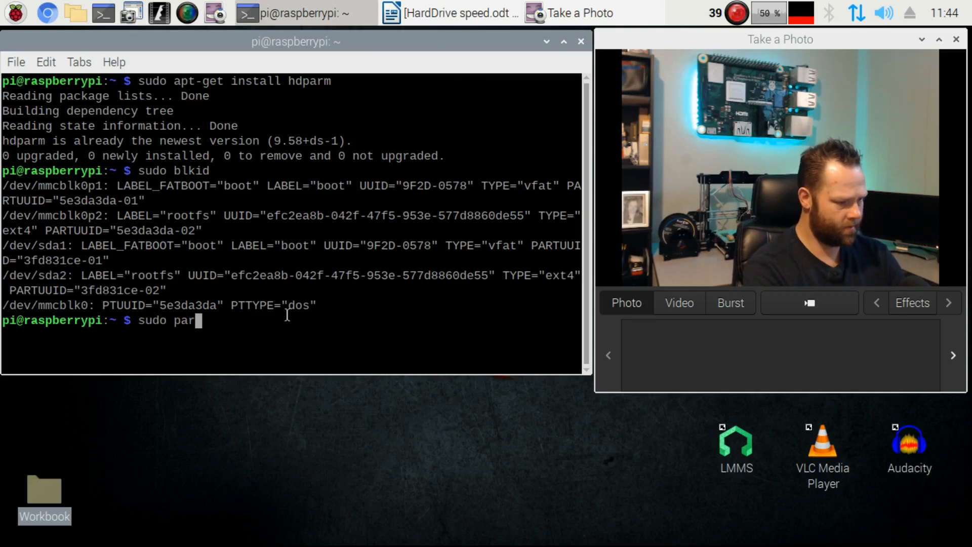
text(hdpa)
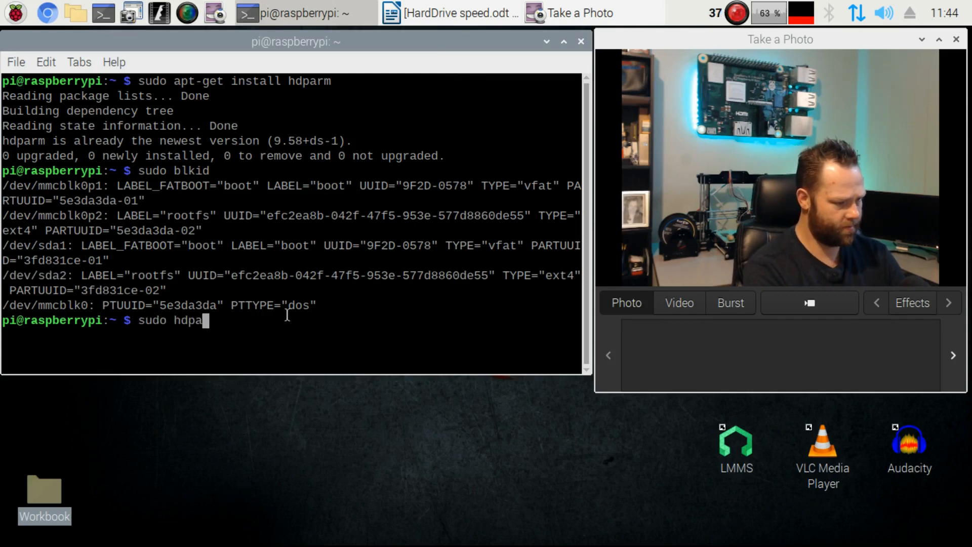
text(rm -t)
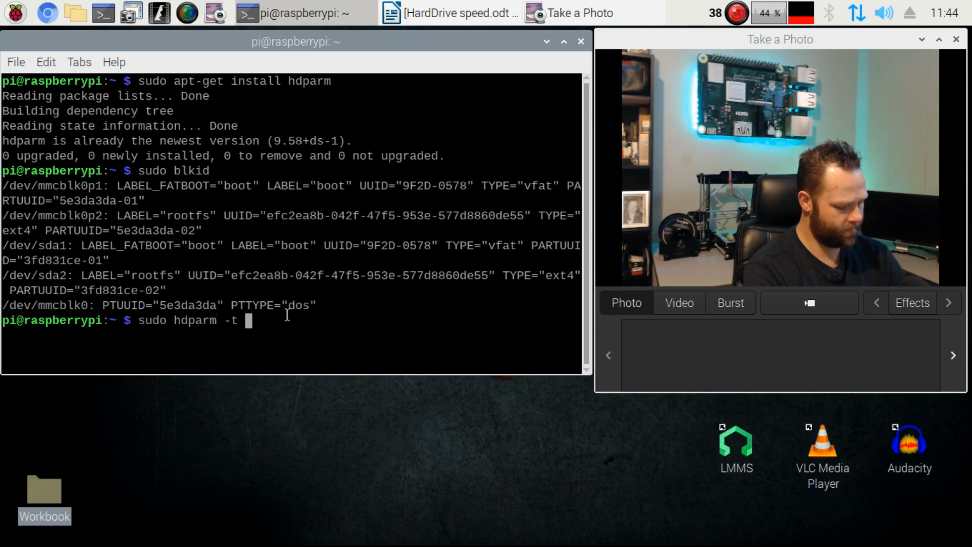
text(/d)
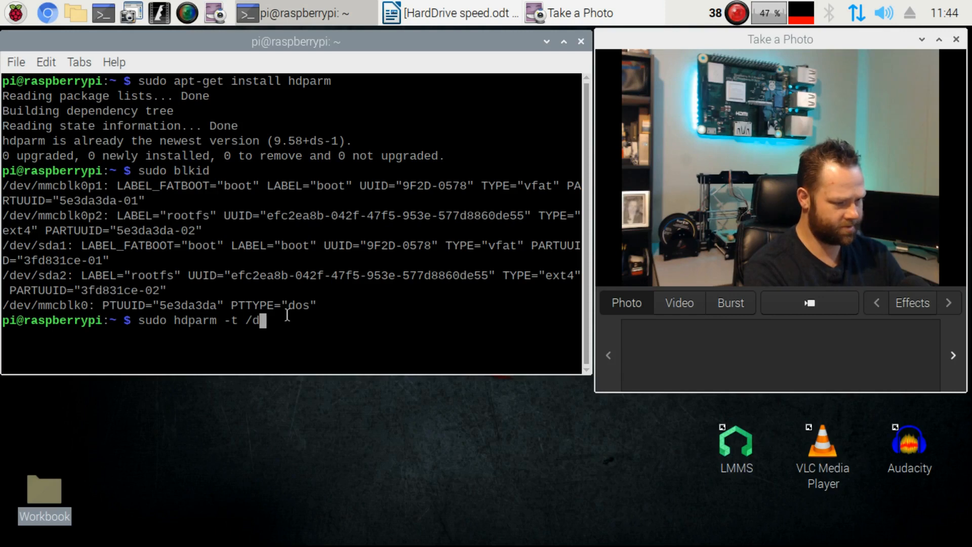
text(ev/)
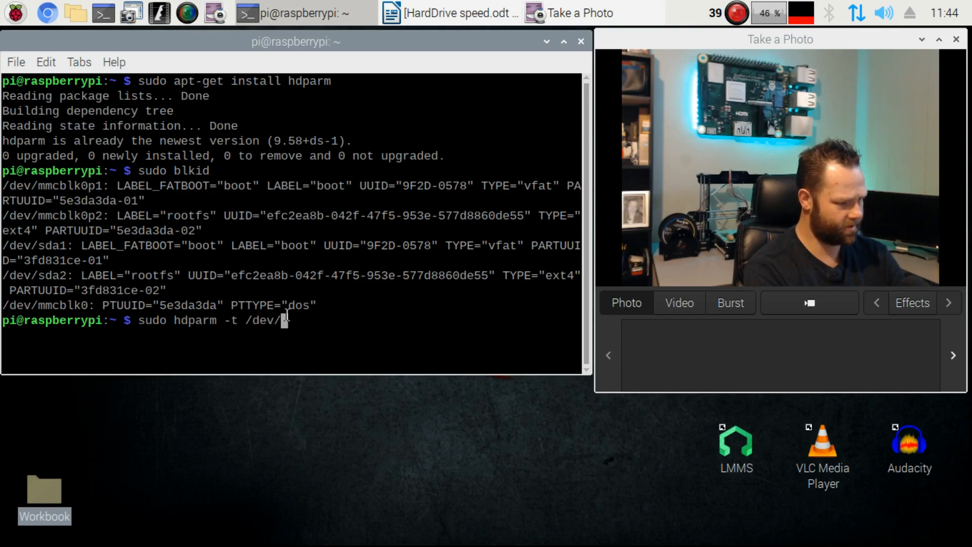
text(sda)
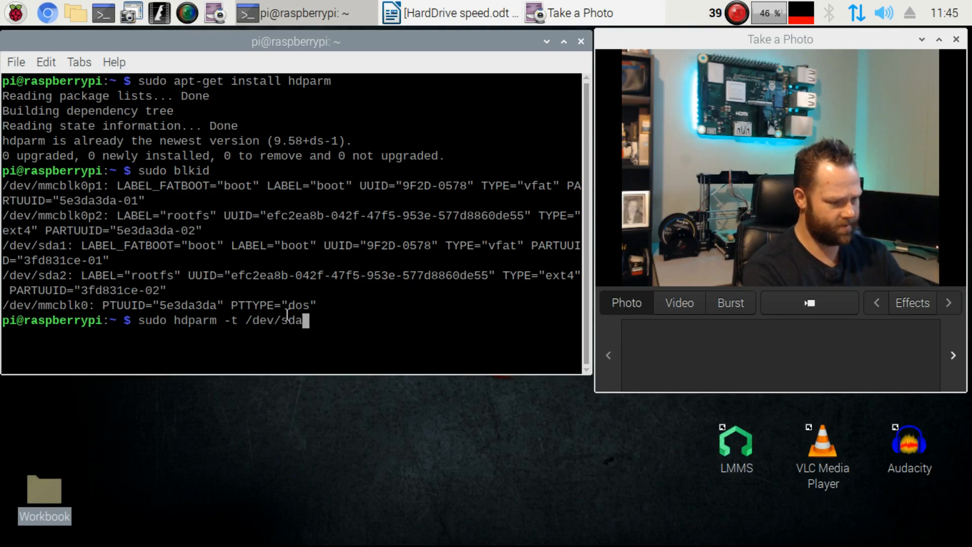
key(Return)
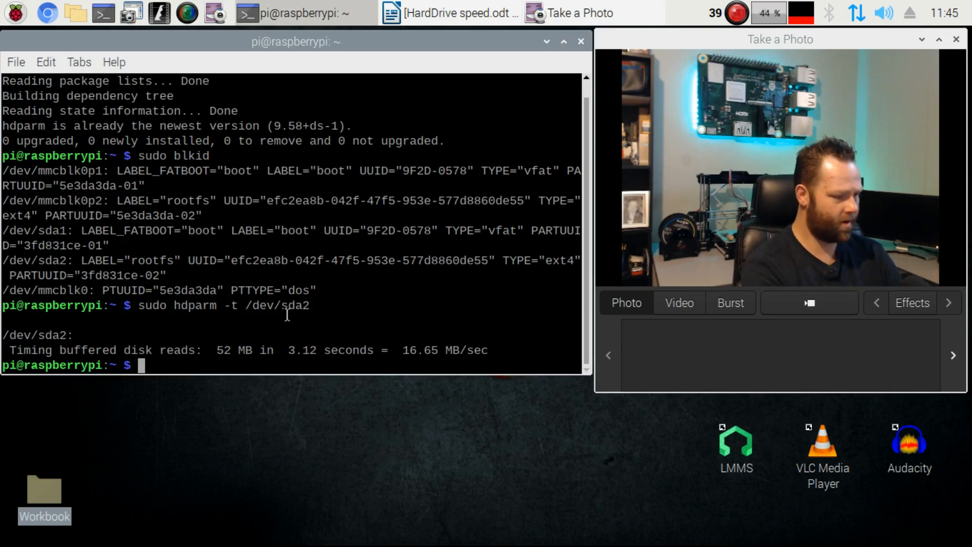
Rerun 'hdparm -t' on /dev/mmcblk0p2, returning 'HDIO_DRIVE_CMD(identify) failed: Invalid argument'
text(sudo hdparm -t /dev/sda2)
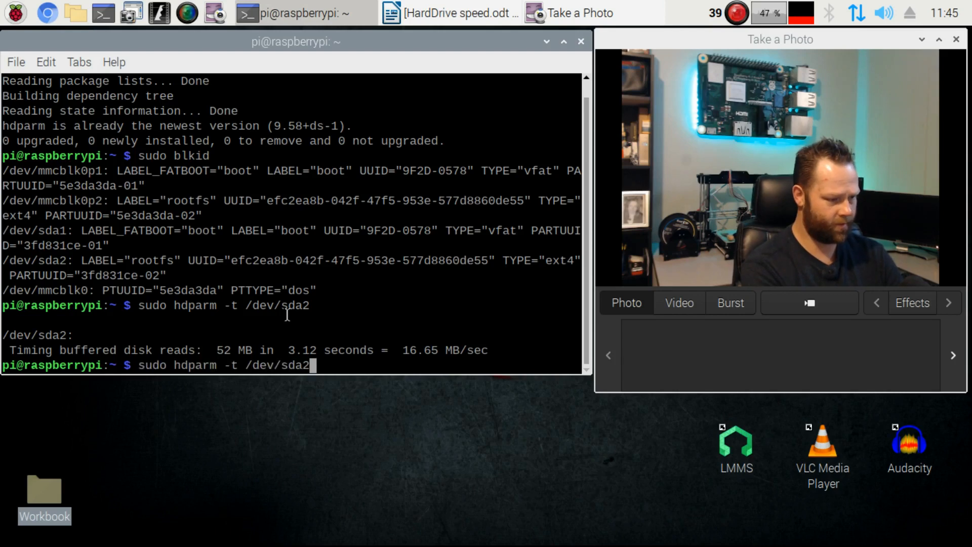
key(BackSpace)
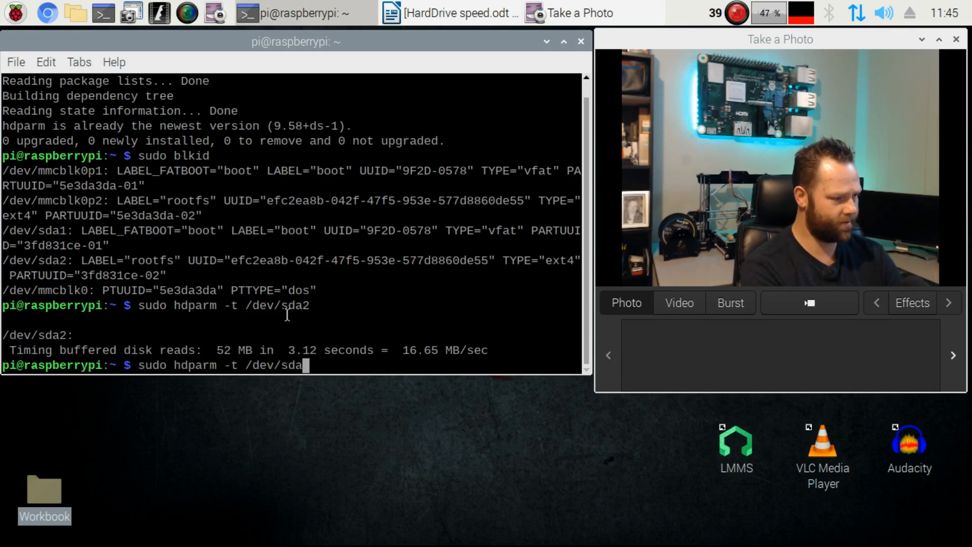
key(BackSpace)
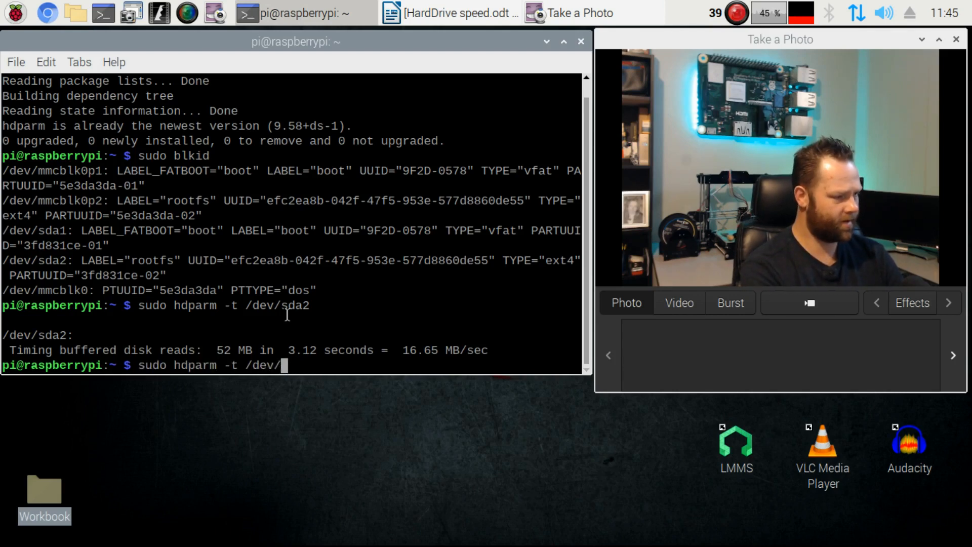
text(mmc)
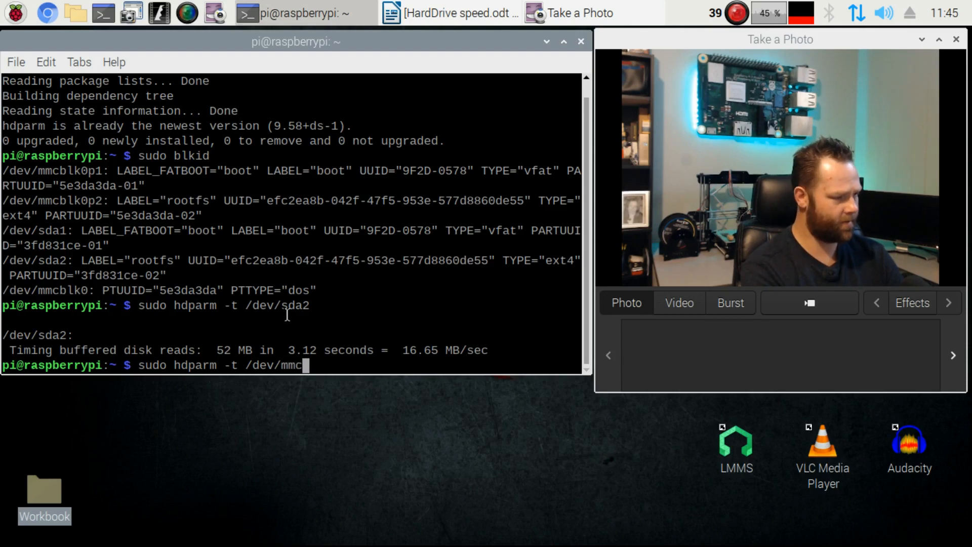
text(b)
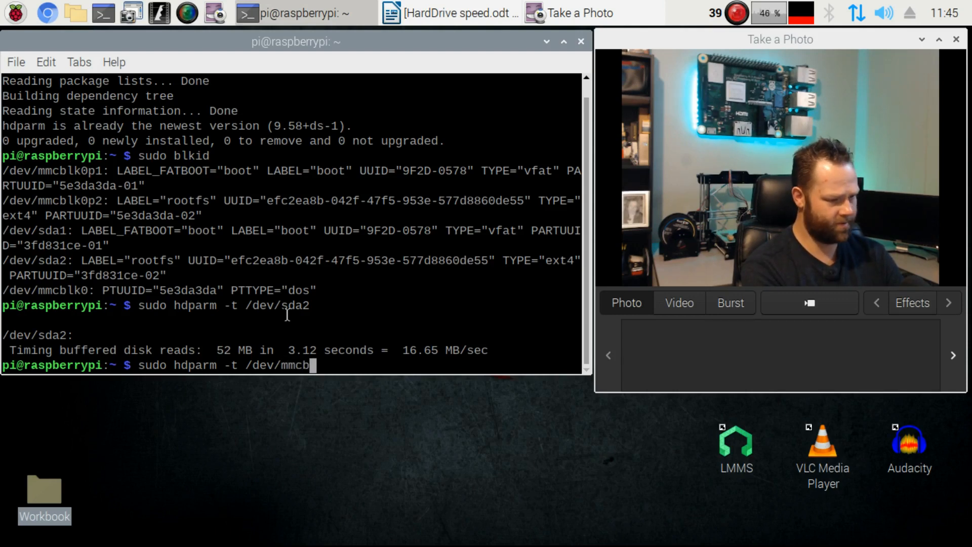
text(l)
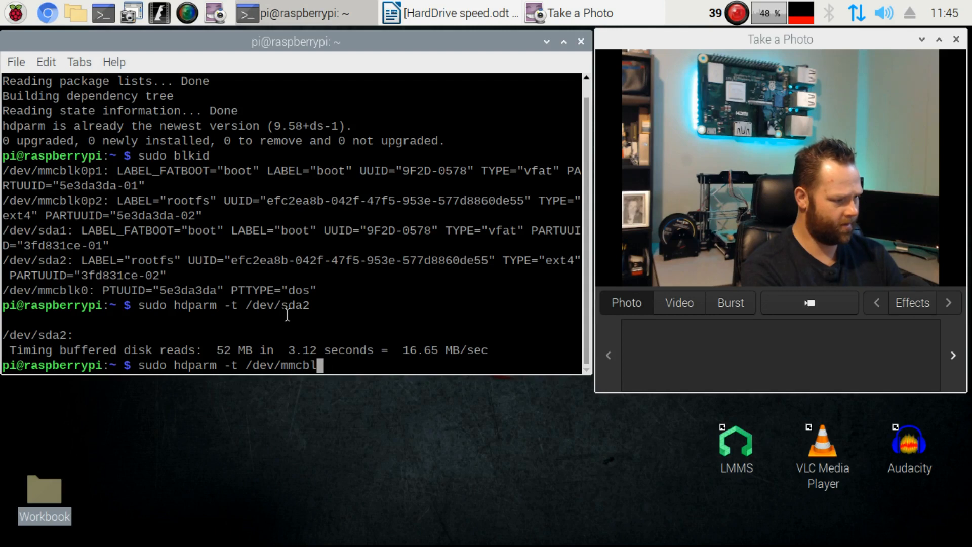
text(0)
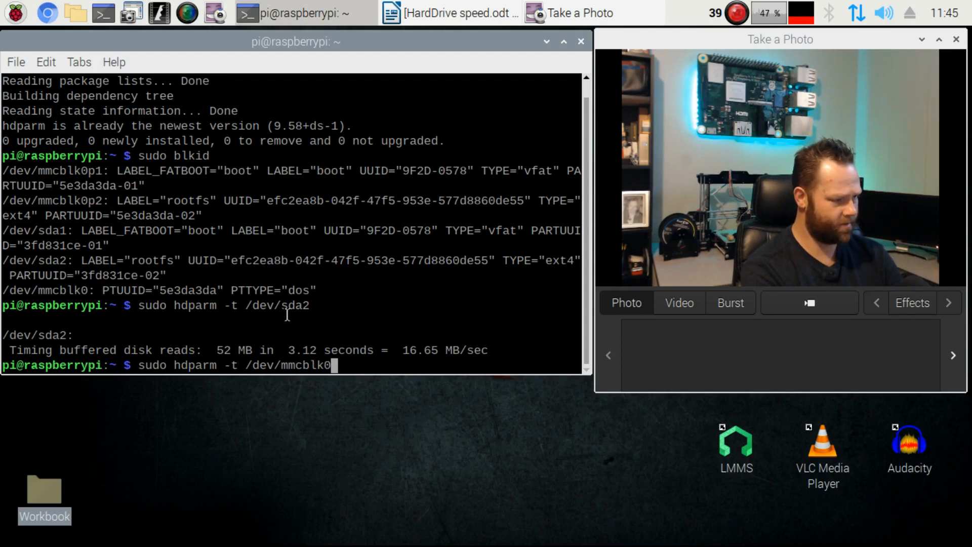
text(p2)
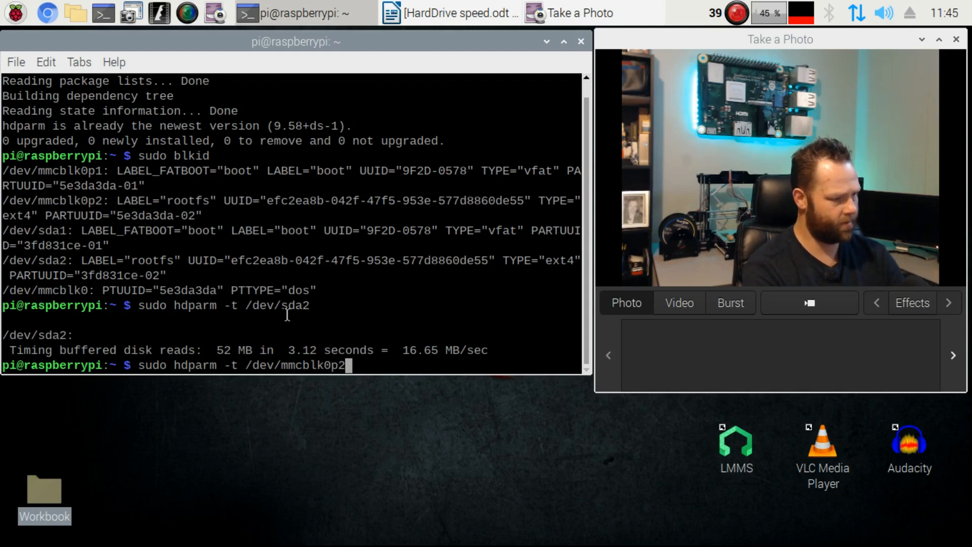
key(Return)
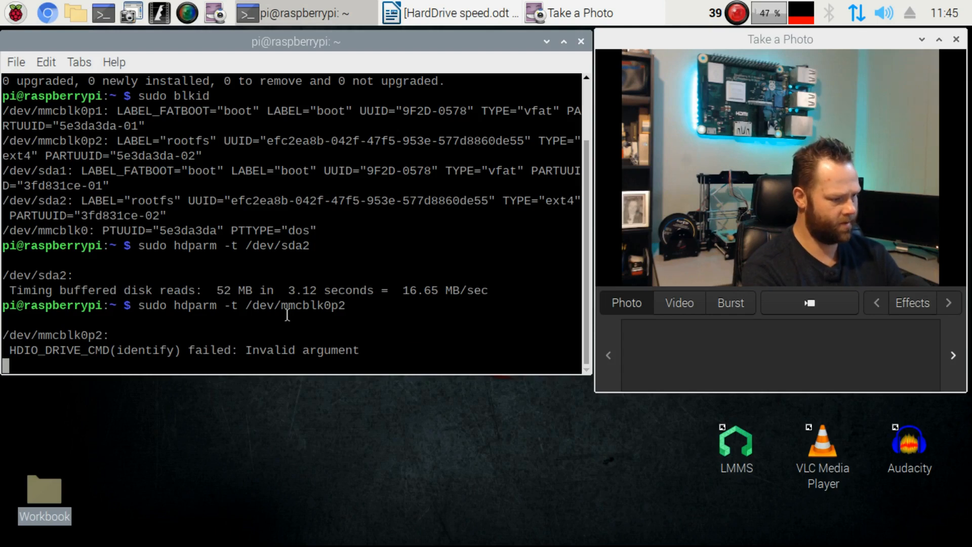